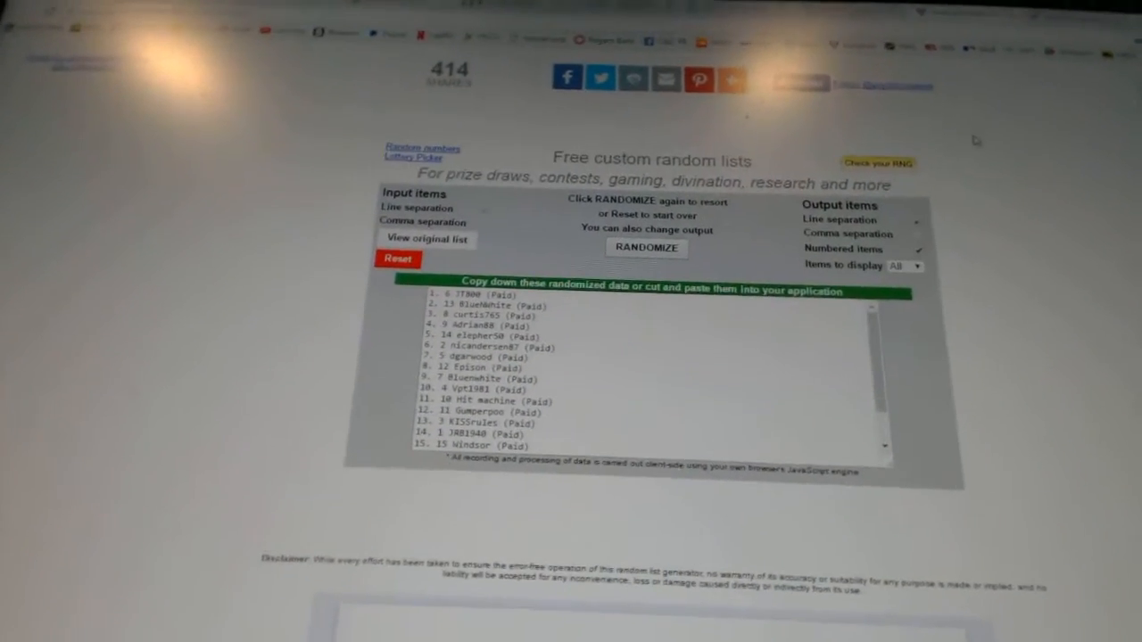
Reshuffle the numbered list of paid participant names into a new random order.
click(645, 248)
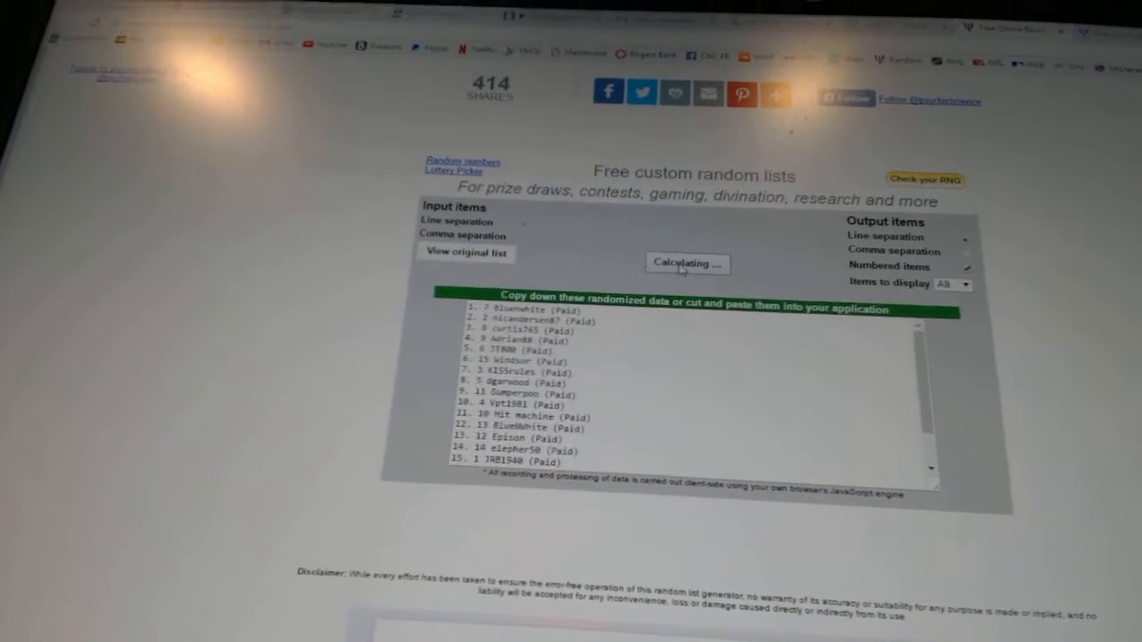
click(687, 264)
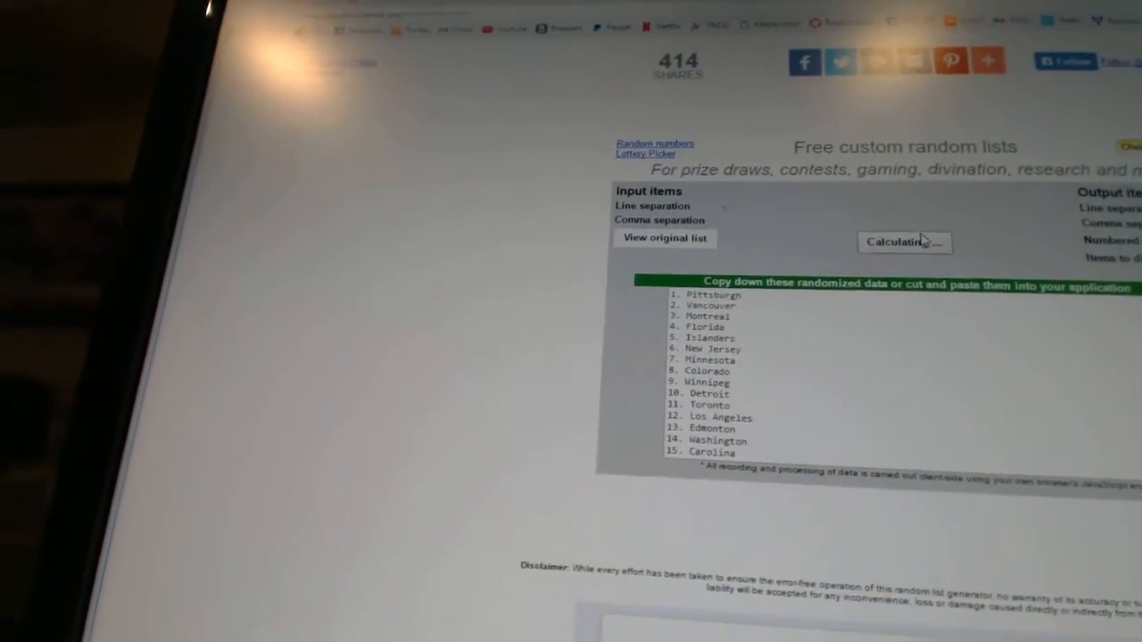
Reshuffle the 30 hockey team names into a new numbered random order.
click(903, 242)
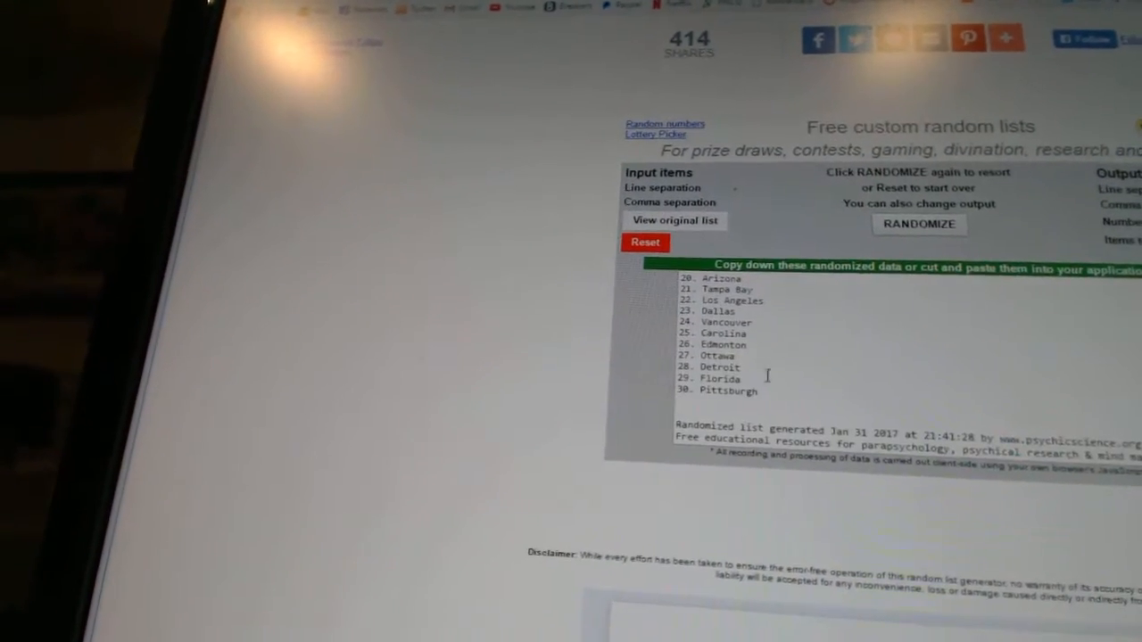